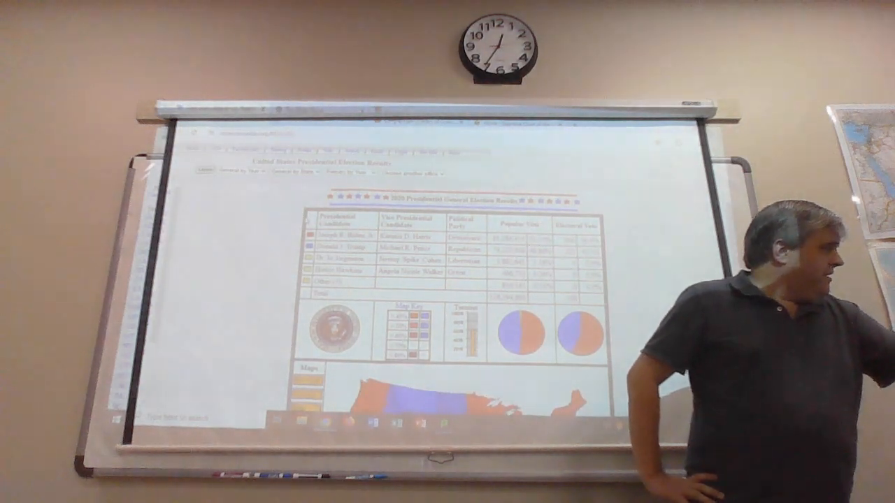
Scroll down the results table to reveal the minor presidential candidates
scroll("down", 3)
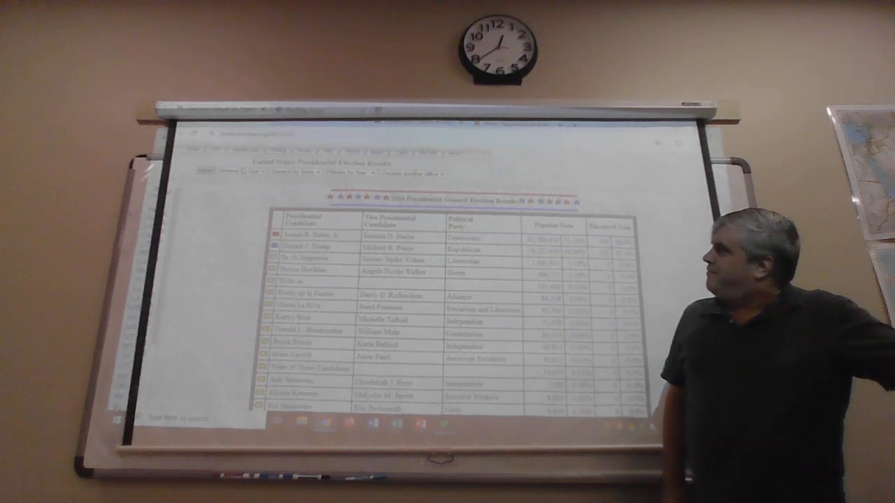
left_click(222, 174)
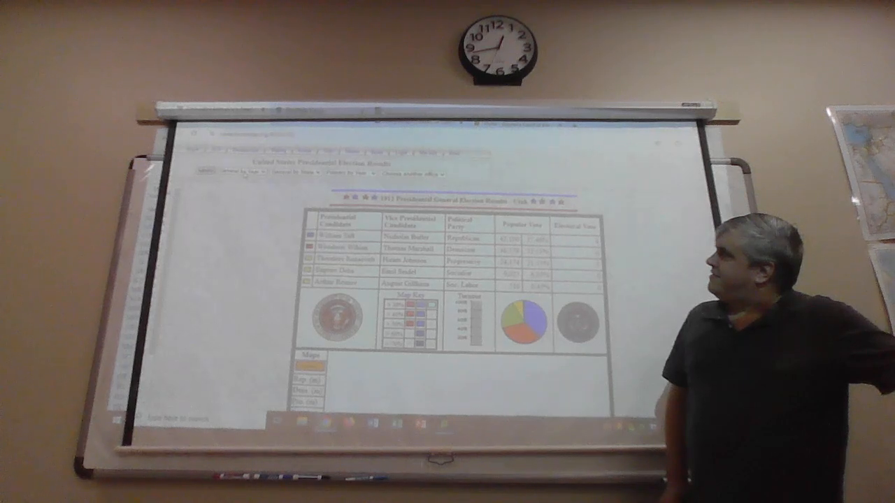
Select 1912 from the year control to load that presidential election's national results
left_click(234, 173)
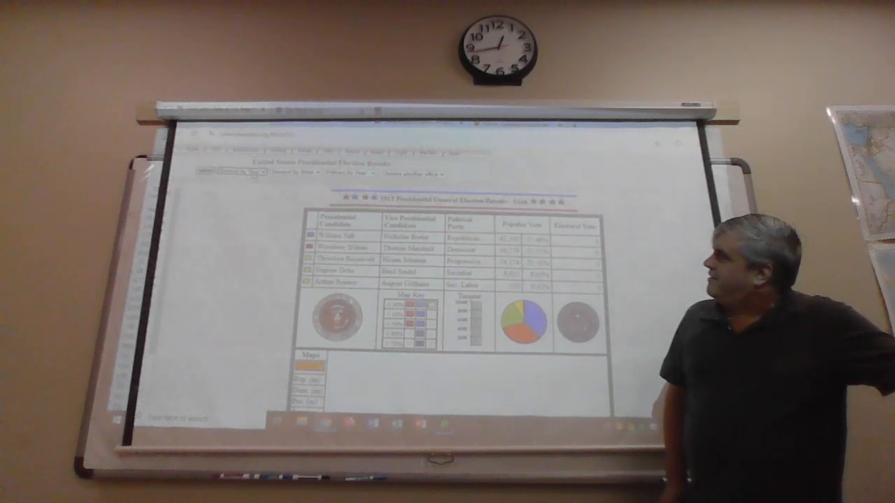
Bring the 1912 state-by-state results map and its Data and Statistics links into view
left_click(231, 173)
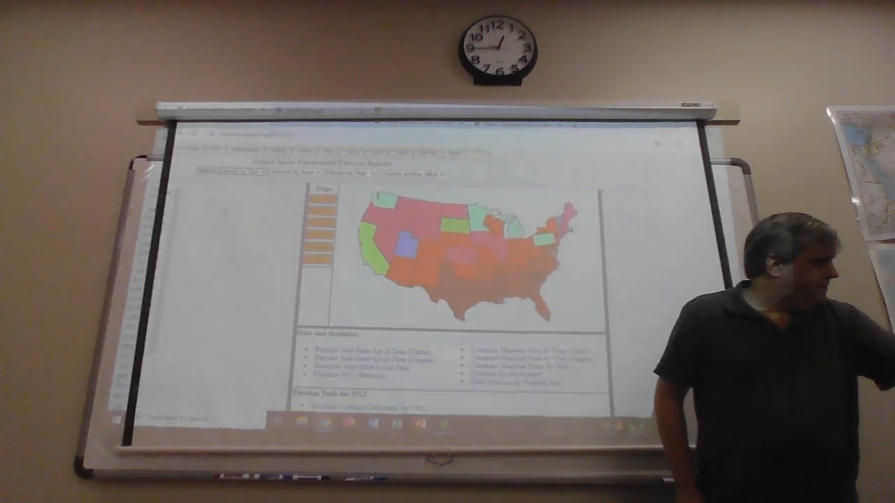
scroll("down", 3)
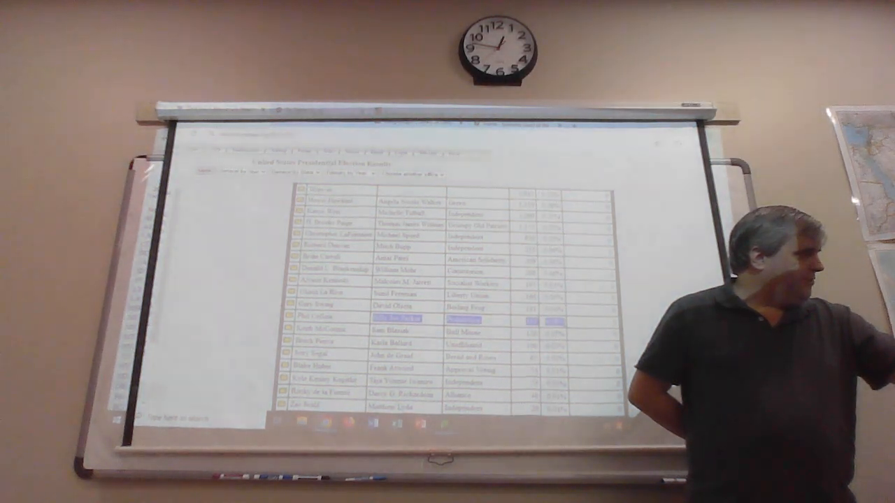
Scroll through the 2020 candidate table down to the minor-party entries
scroll("down", 3)
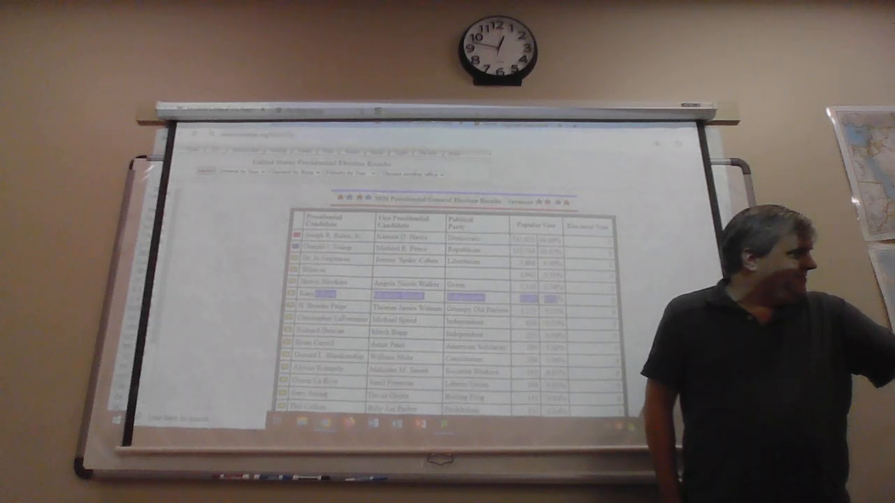
scroll("down", 3)
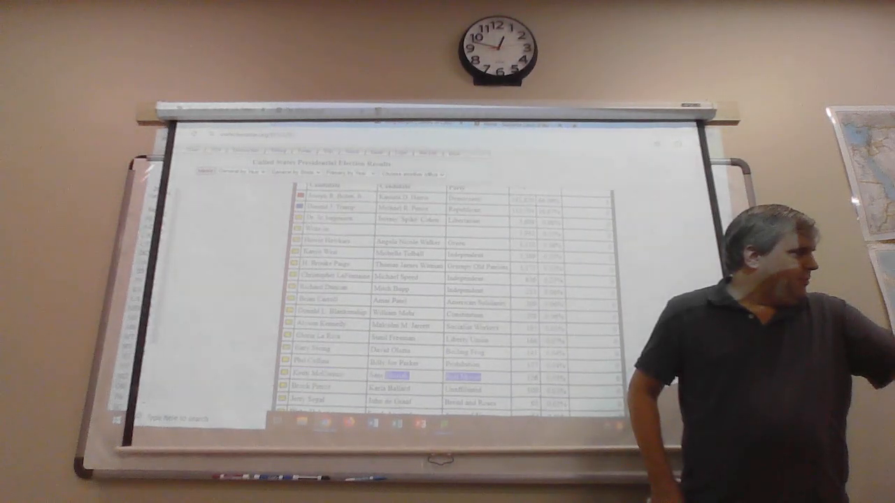
scroll("down", 3)
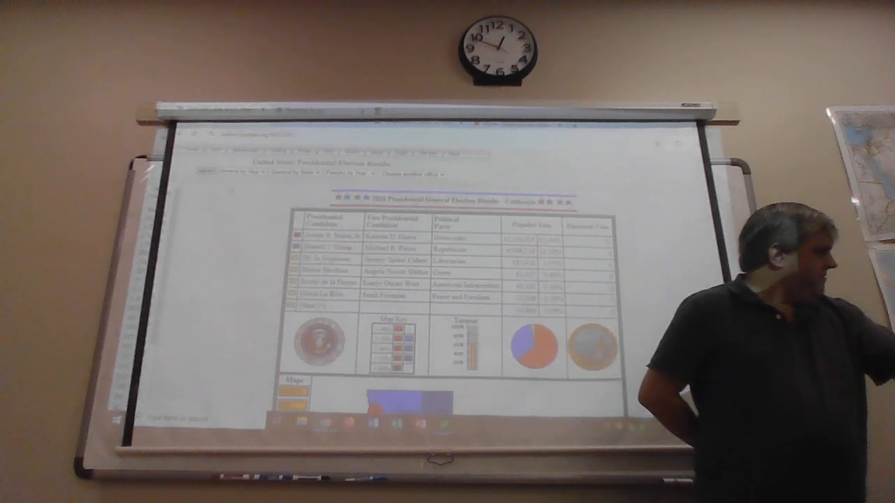
Scroll below the California results table to its county-by-county map
scroll("down", 3)
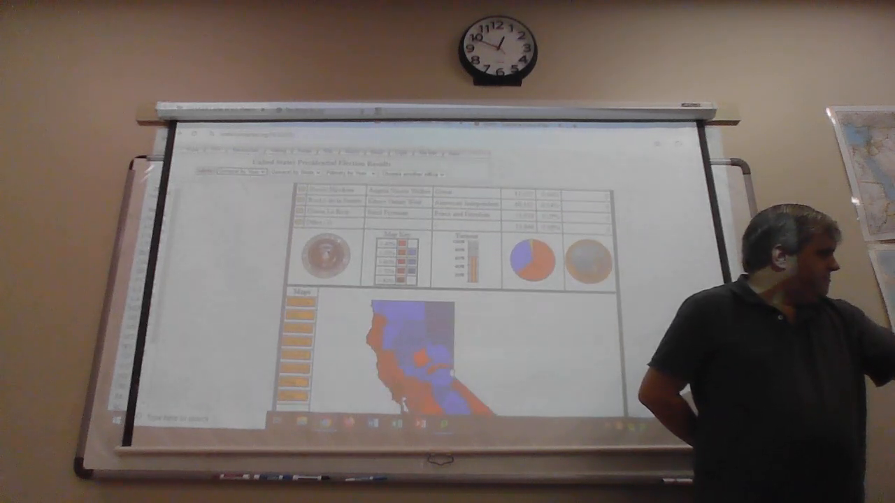
Switch to the national results for an earlier election year mapping fewer states
left_click(227, 171)
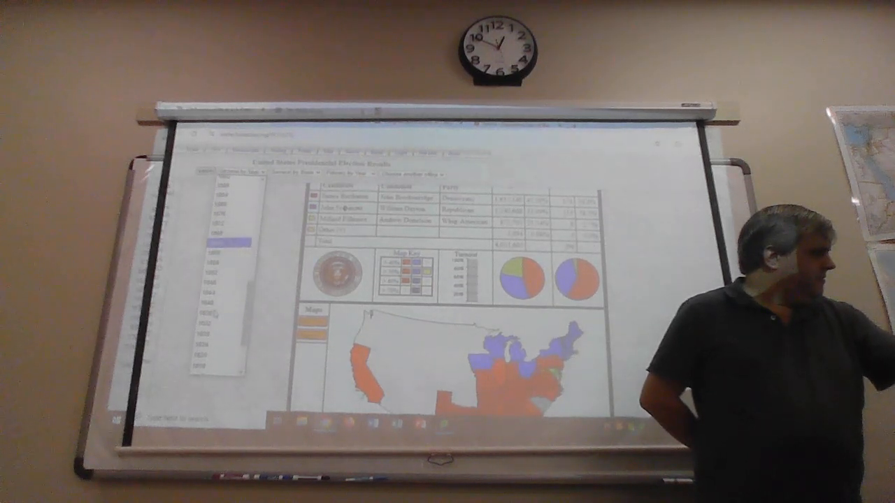
Choose an even earlier election year from the list, showing only eastern states on the map
left_click(226, 324)
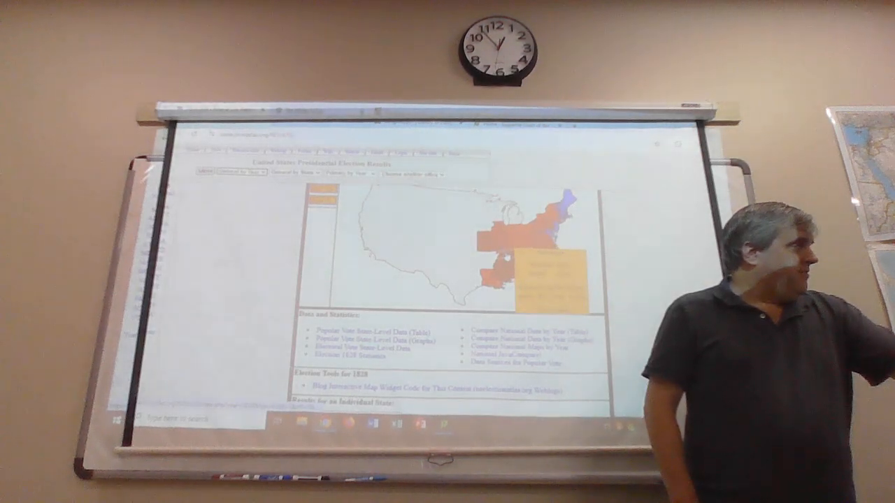
Pick an early election year to show its candidate table, electoral votes and pie chart
left_click(224, 169)
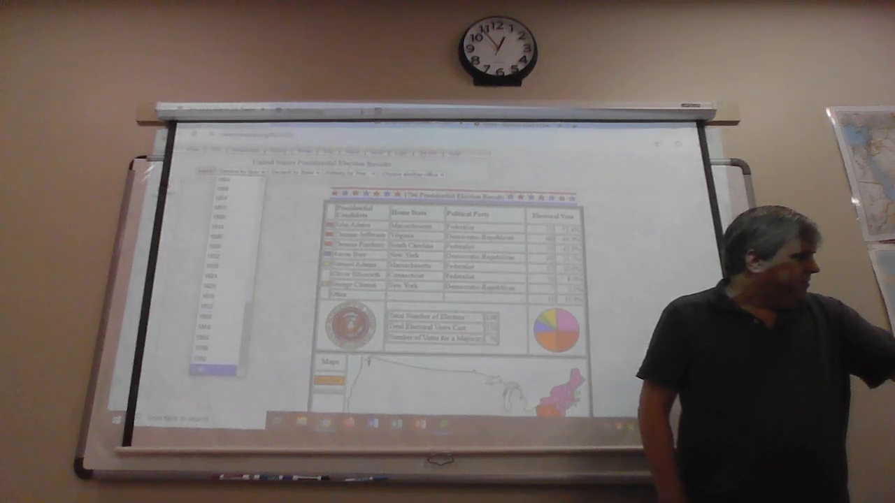
Move to a different early election listing no-party candidates with a multi-colored electoral pie chart
scroll("down", 3)
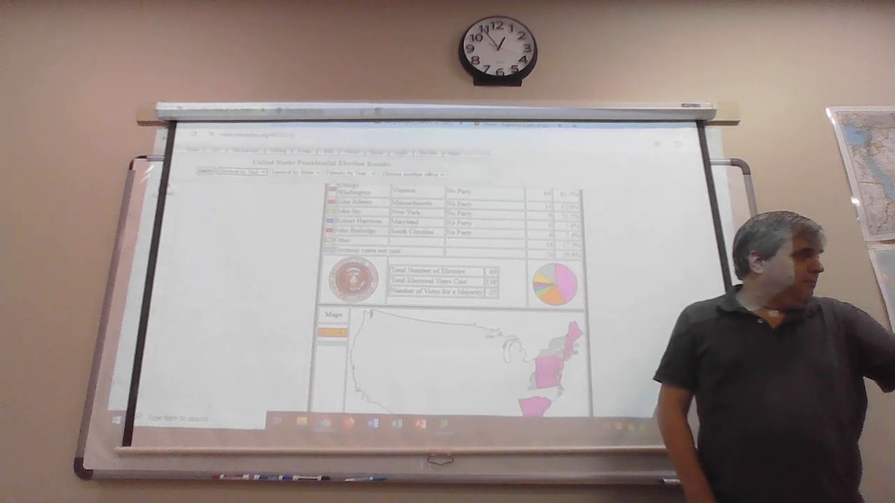
Show a two-candidate early election with popular and electoral vote totals and two pie charts
scroll("down", 3)
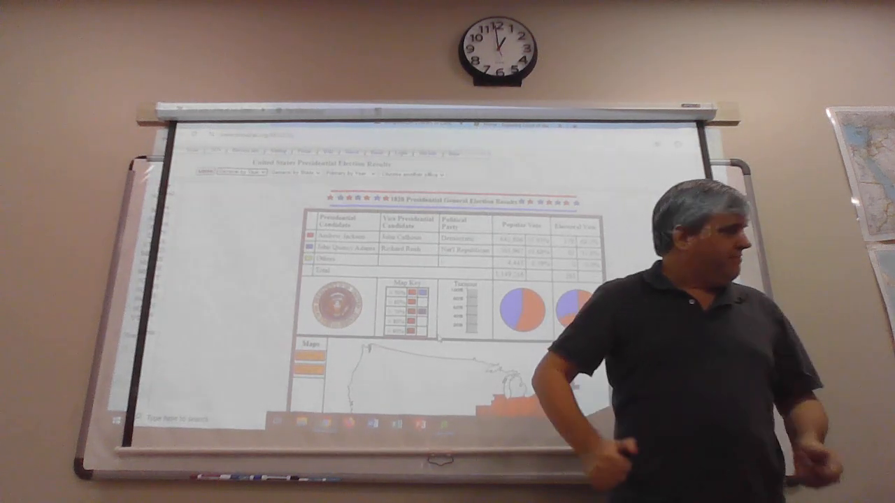
scroll("down", 3)
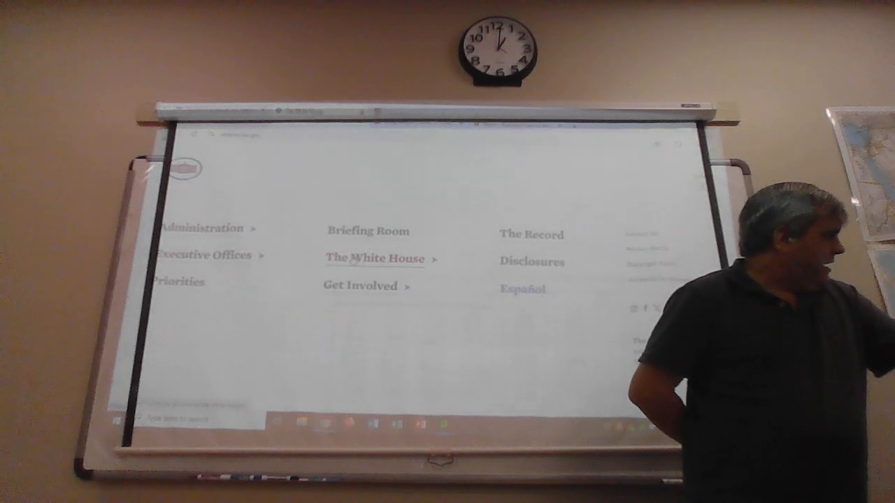
Go to the About The White House page and browse down the presidents' portrait grid toward Chester Arthur
left_click(373, 259)
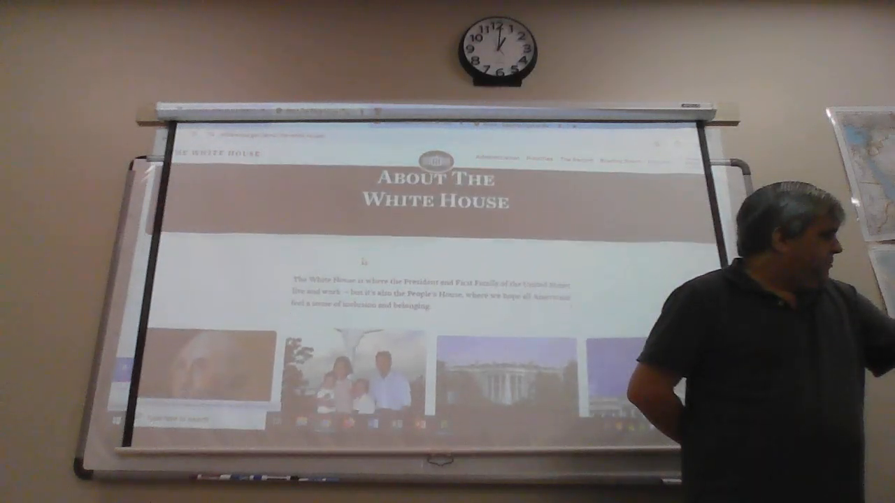
scroll("down", 3)
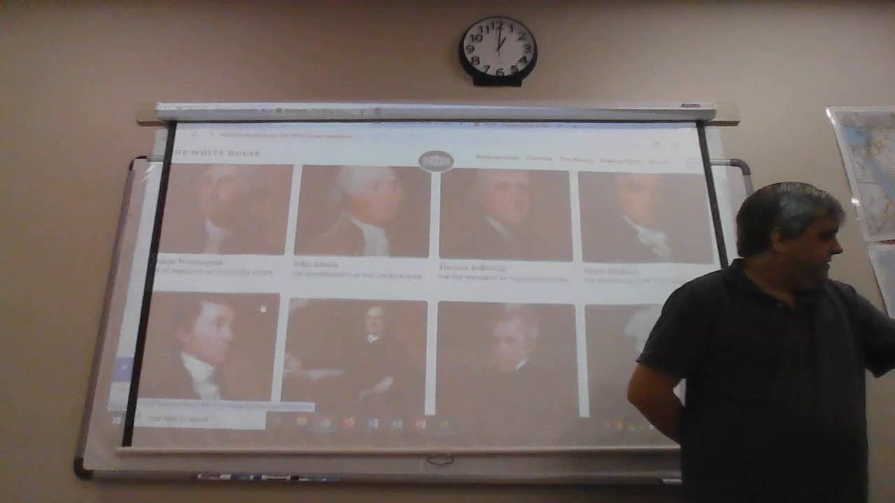
scroll("down", 3)
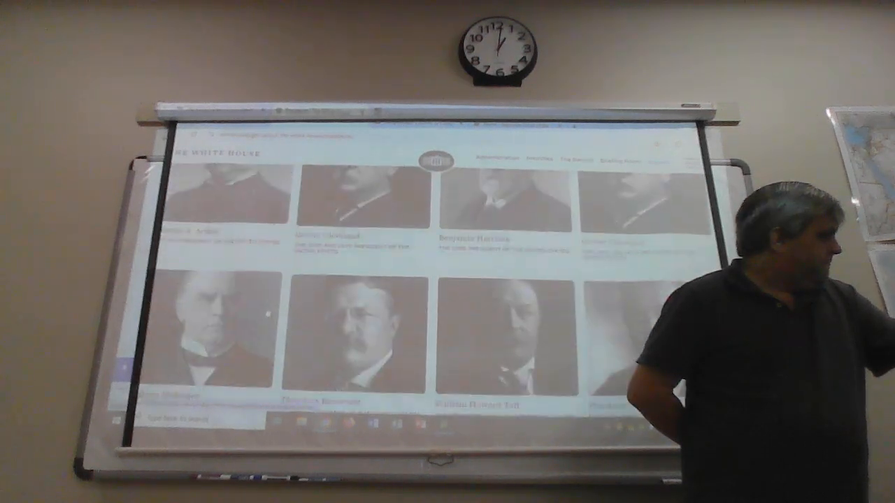
scroll("down", 3)
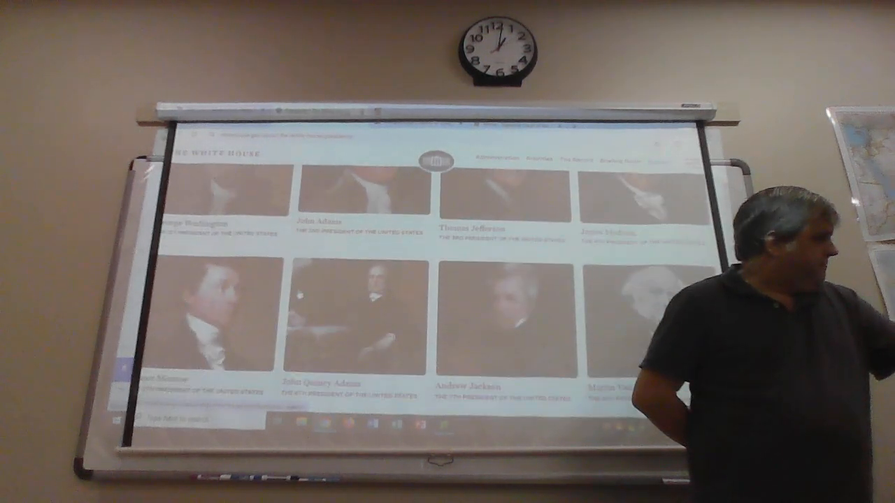
scroll("down", 3)
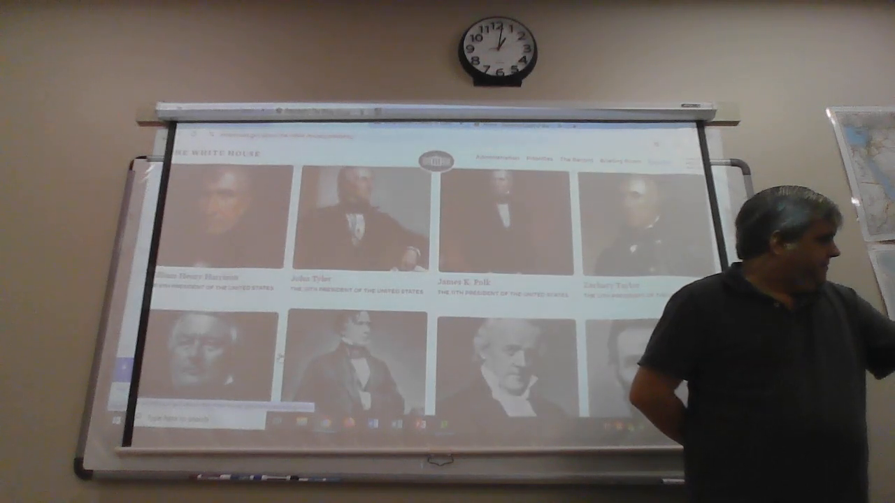
scroll("down", 3)
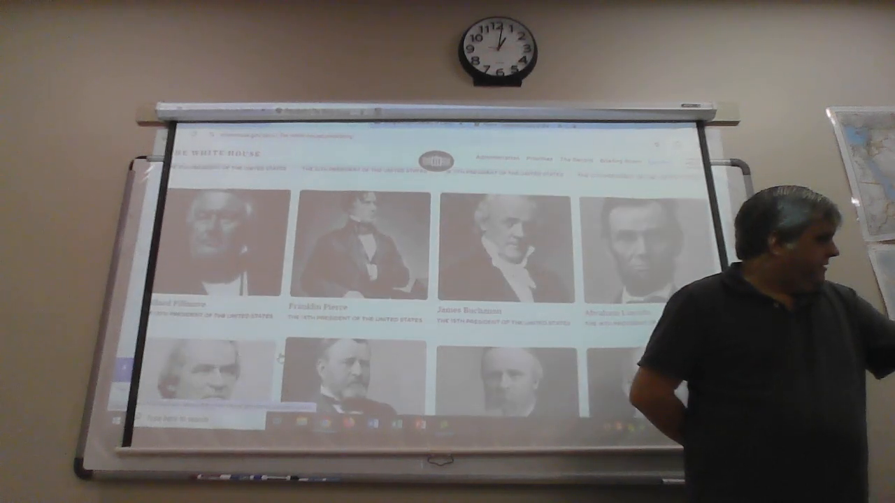
scroll("down", 3)
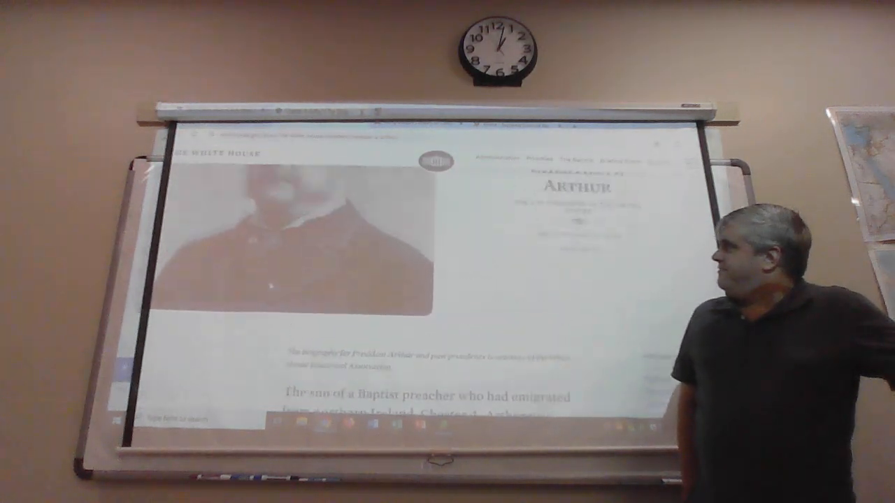
Read down Chester A. Arthur's biography as 21st President
scroll("down", 3)
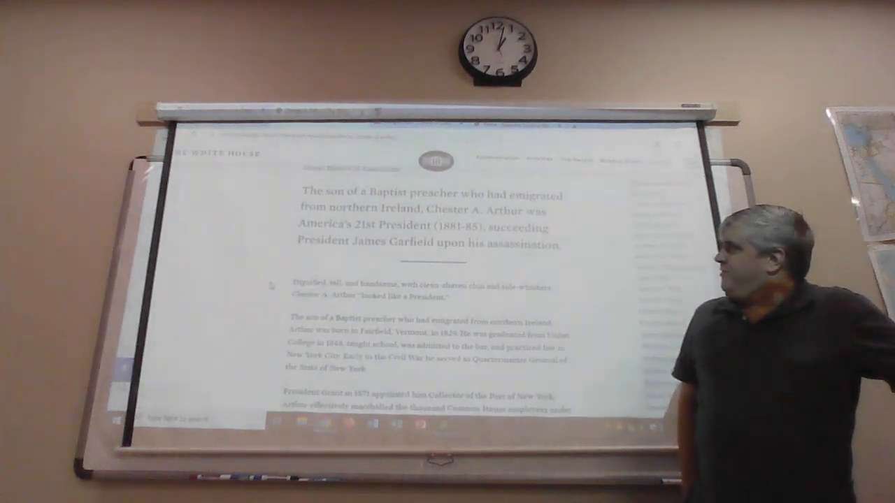
scroll("down", 3)
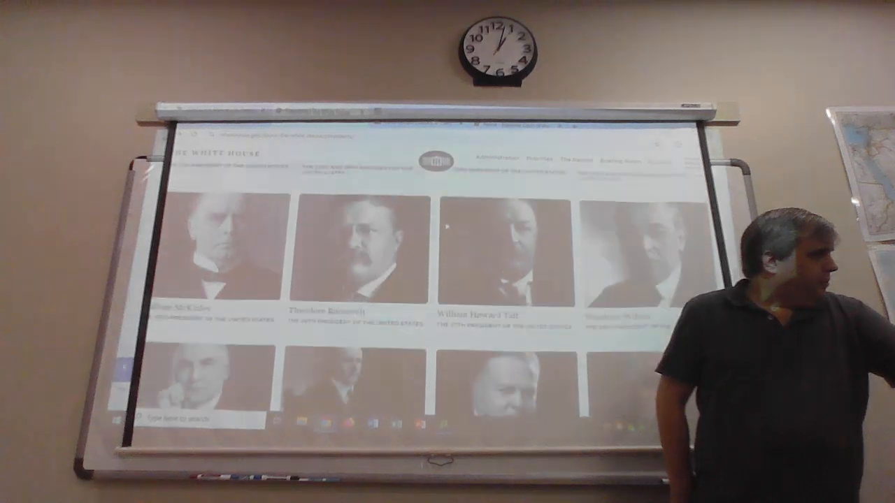
scroll("down", 3)
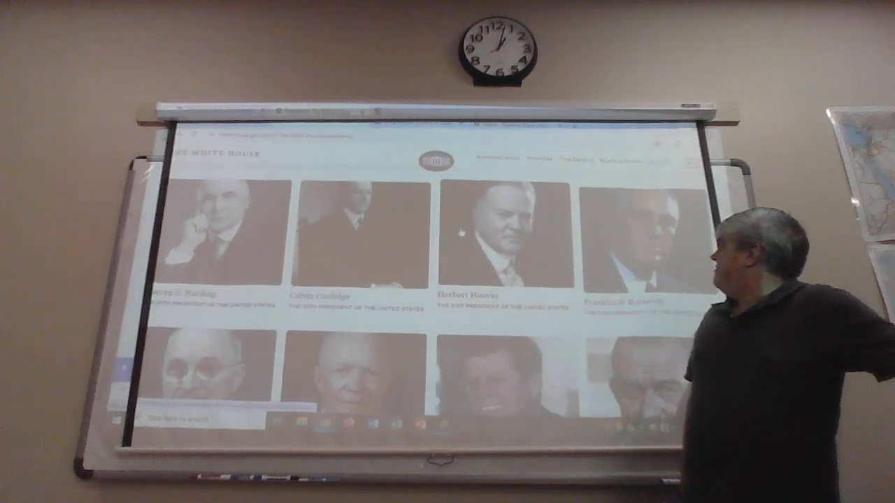
scroll("down", 3)
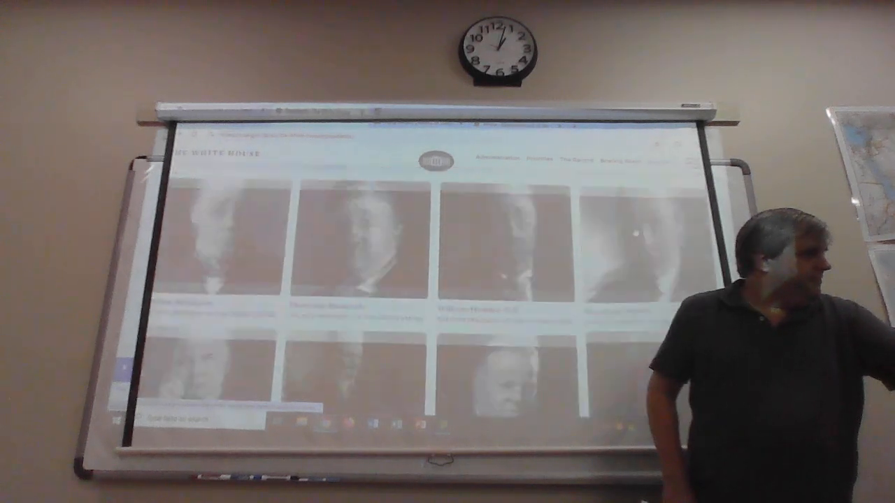
scroll("up", 3)
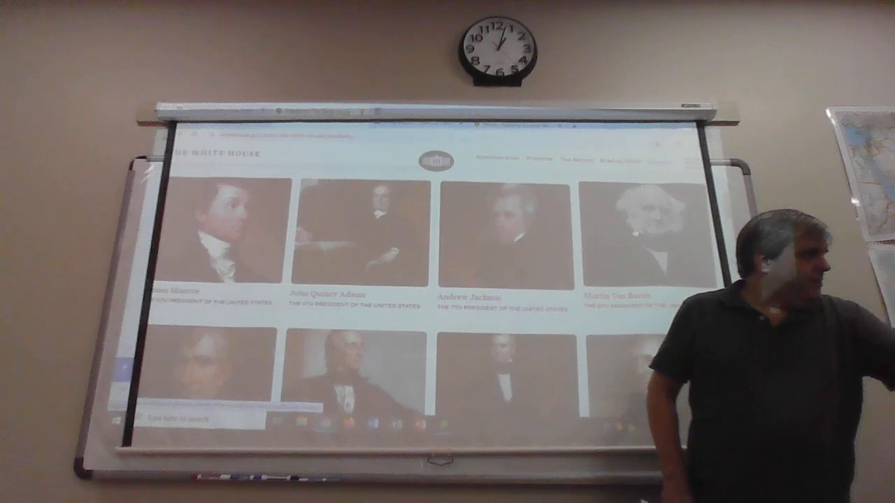
scroll("up", 3)
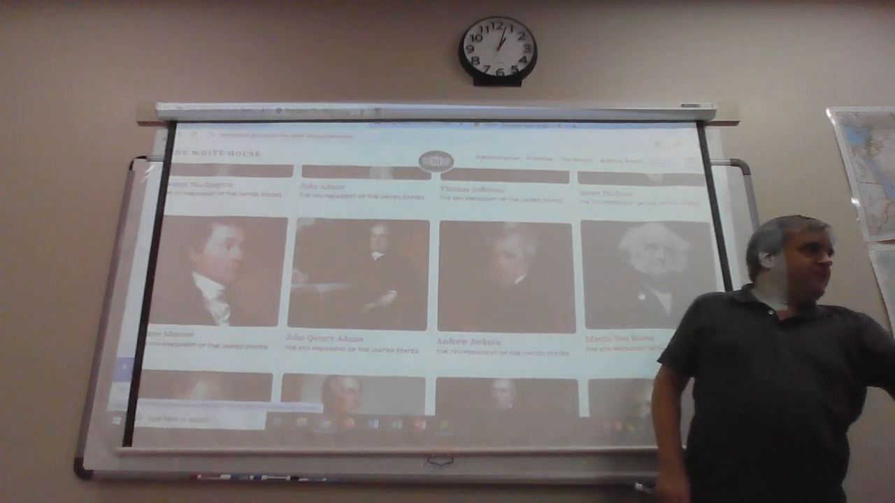
scroll("down", 3)
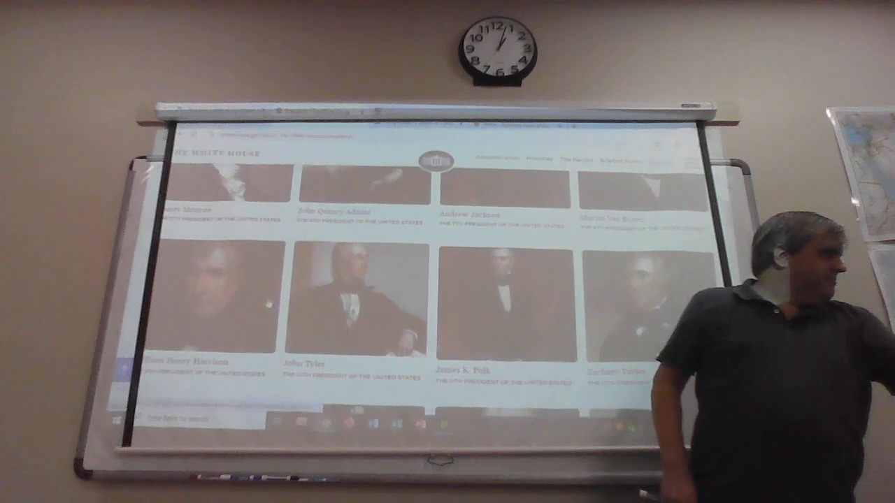
scroll("down", 3)
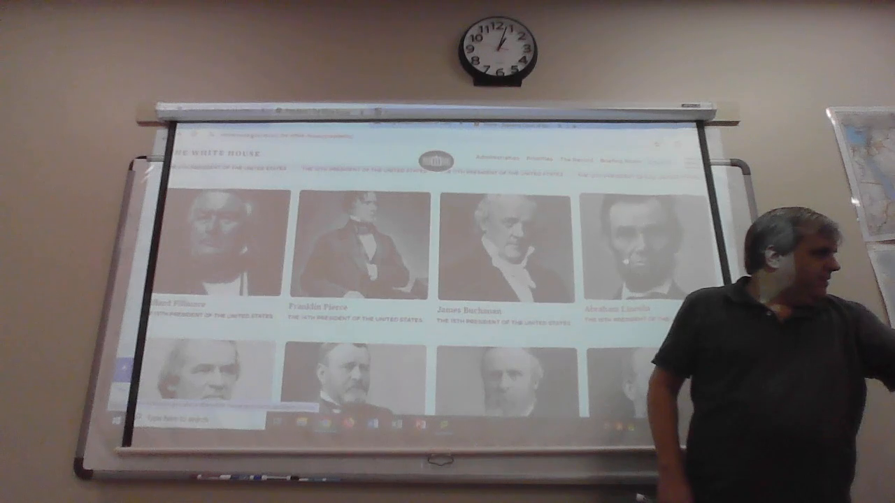
Scroll the presidents gallery and continue to the First Families page listing Martha Washington and Abigail Adams
scroll("down", 3)
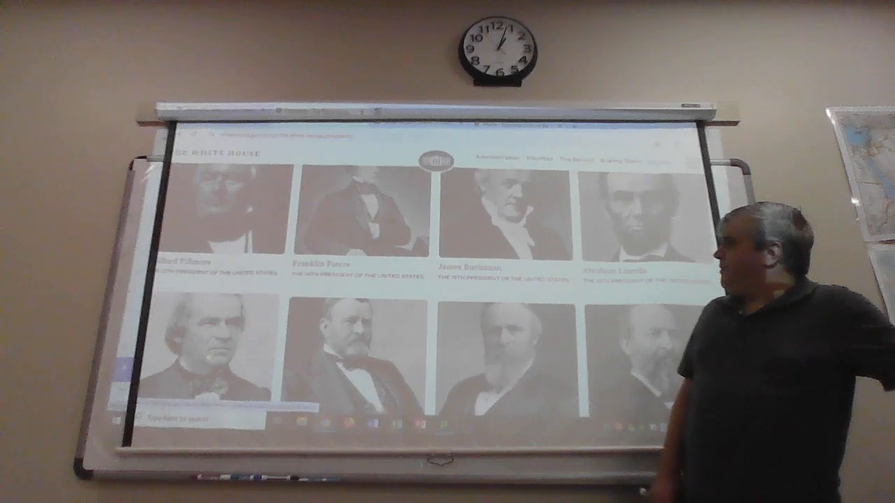
scroll("down", 3)
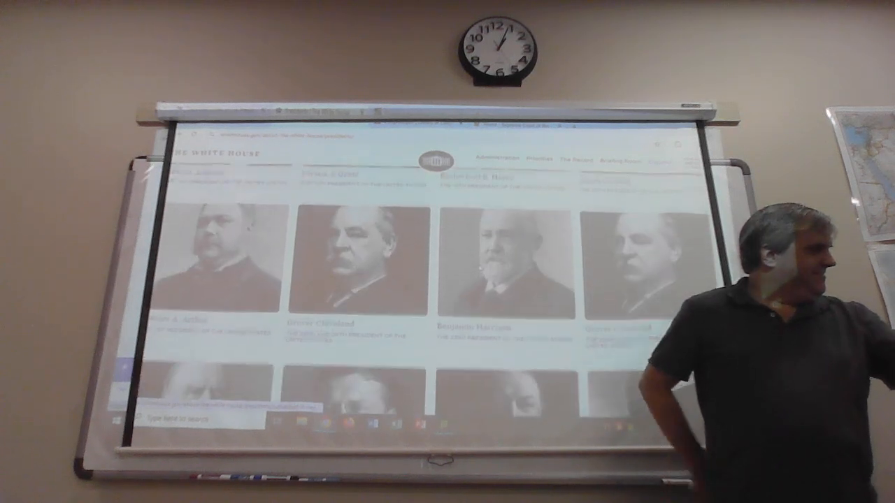
scroll("down", 3)
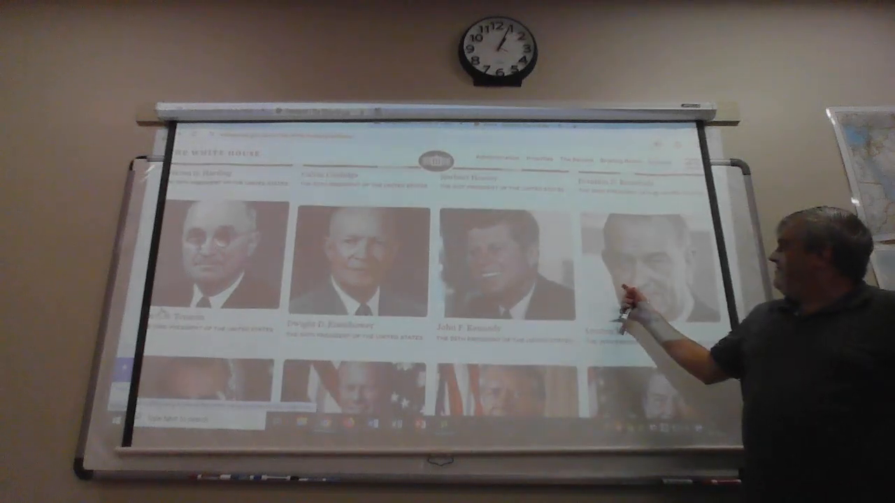
scroll("down", 3)
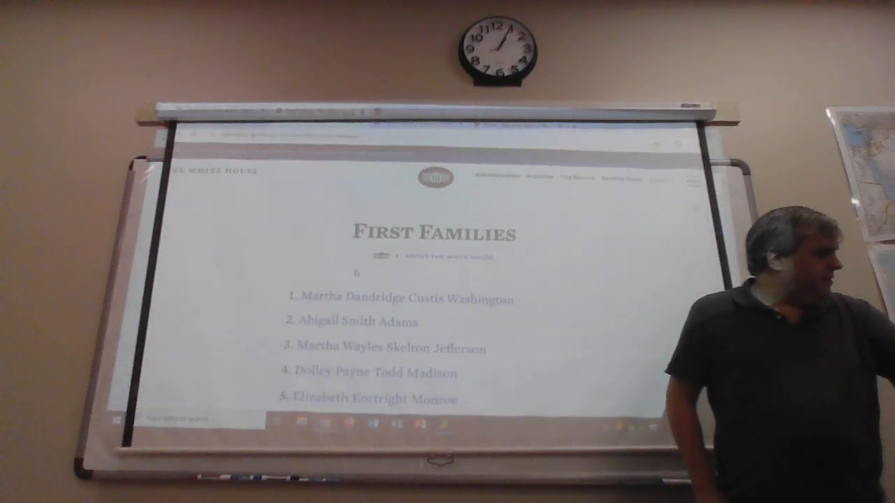
scroll("down", 3)
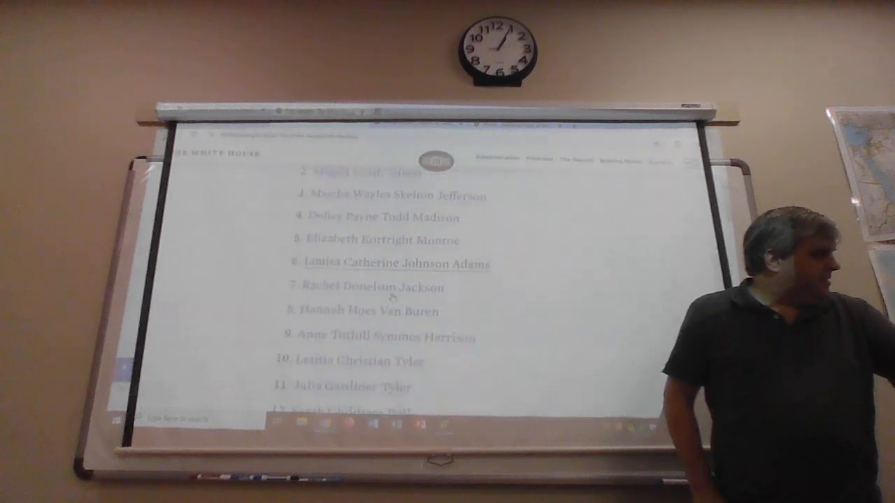
scroll("down", 3)
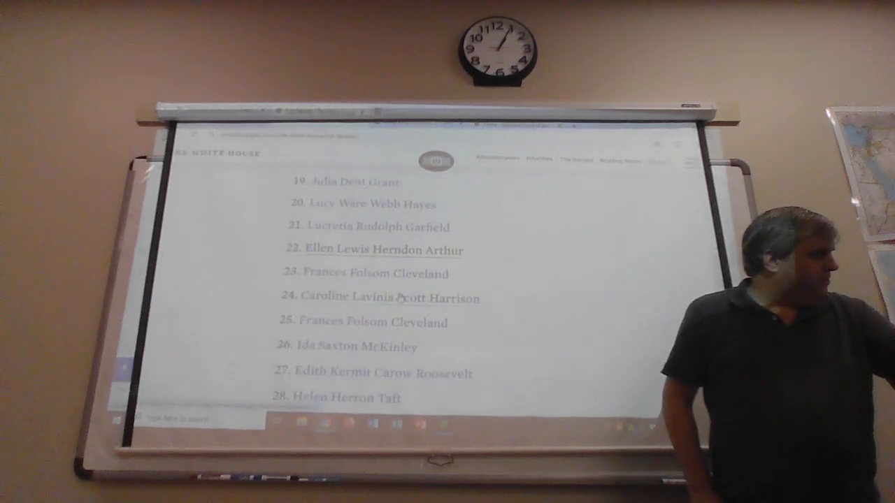
scroll("down", 3)
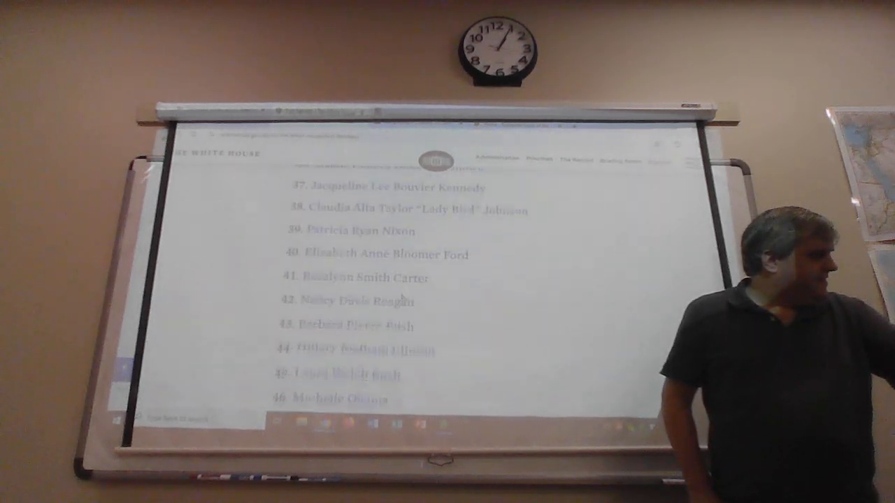
scroll("down", 3)
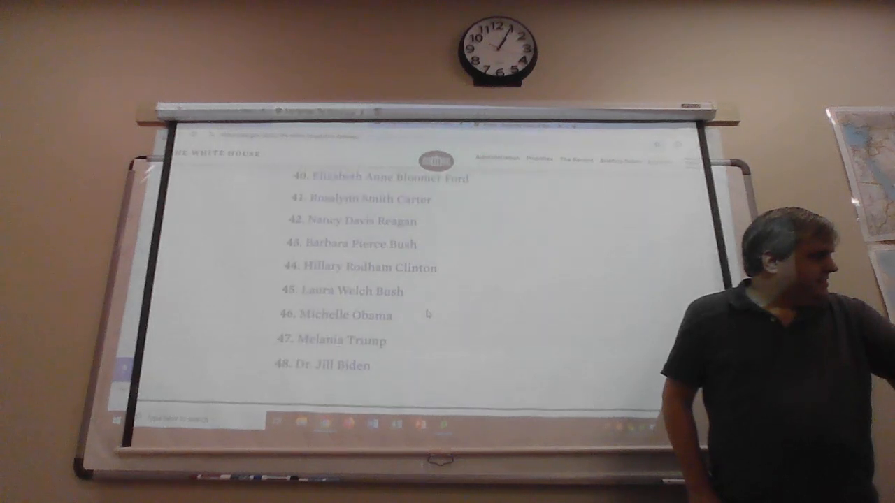
scroll("up", 3)
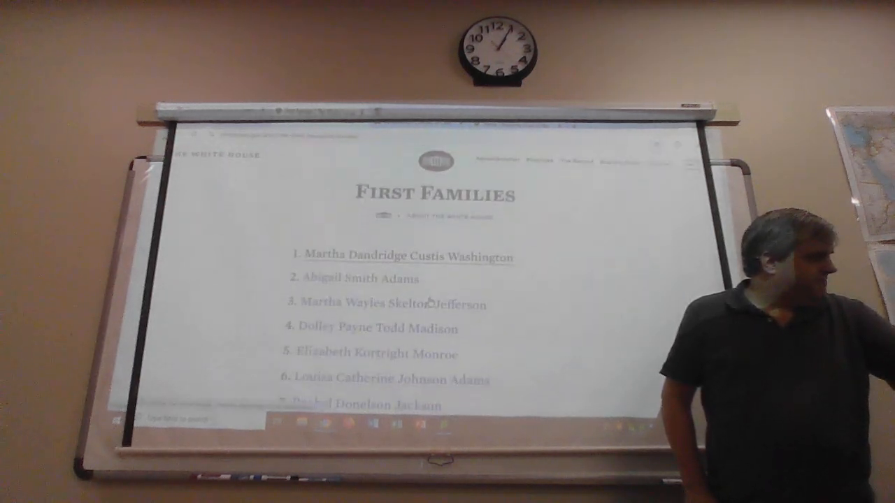
scroll("down", 3)
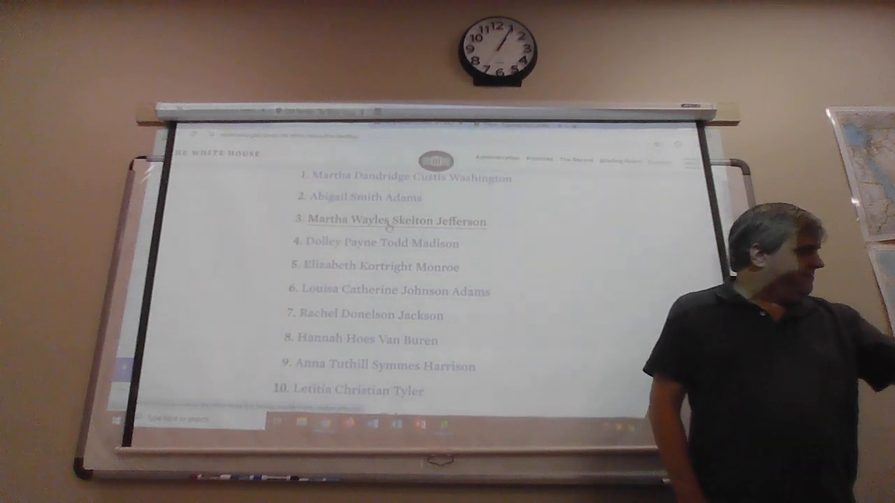
scroll("down", 3)
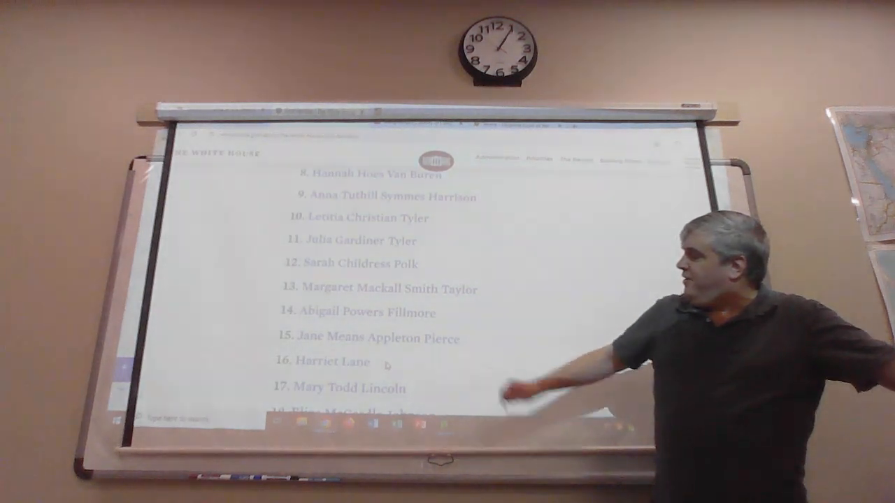
scroll("down", 3)
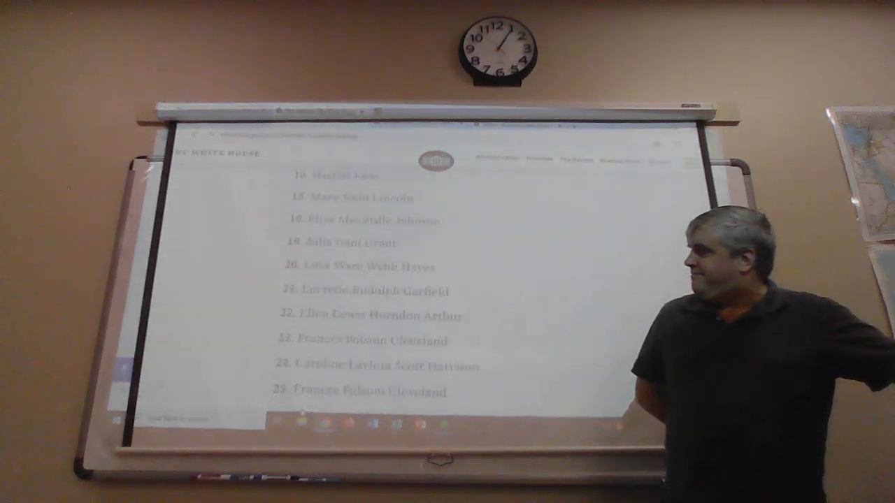
scroll("down", 3)
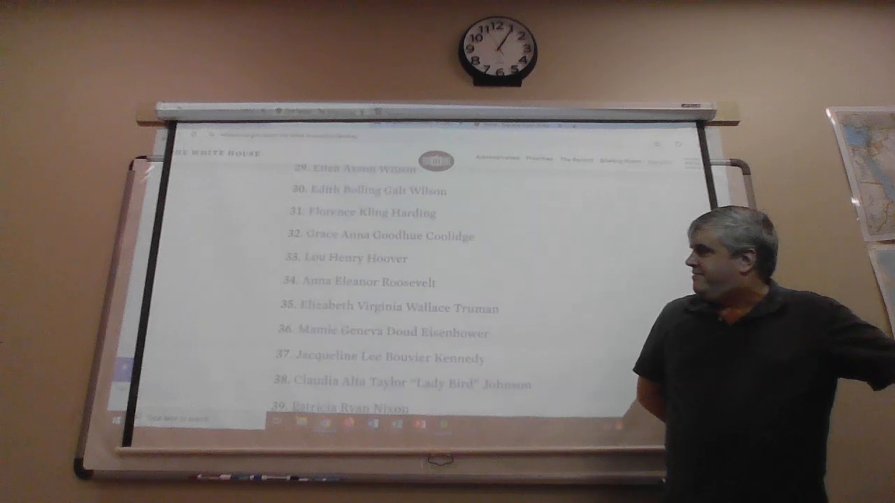
scroll("down", 3)
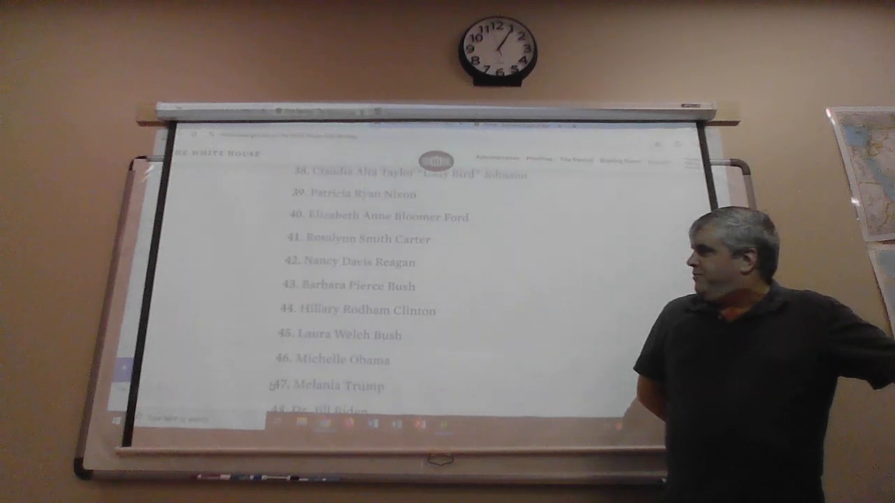
scroll("up", 3)
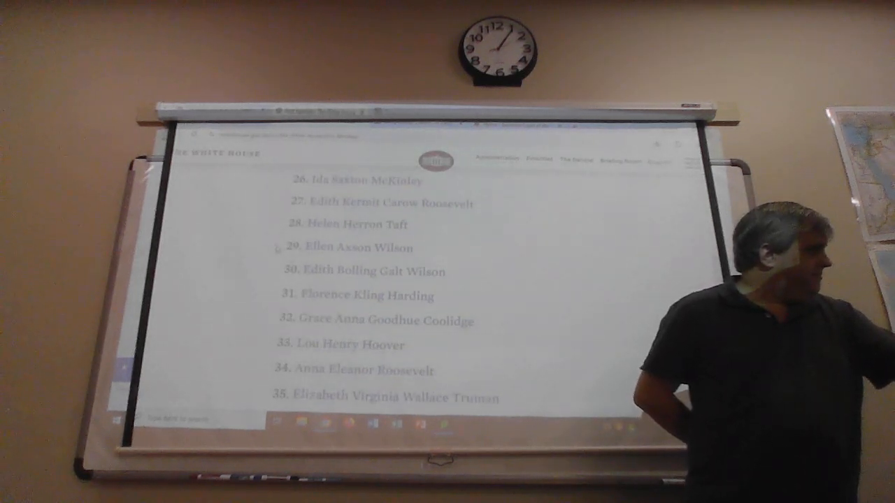
scroll("down", 3)
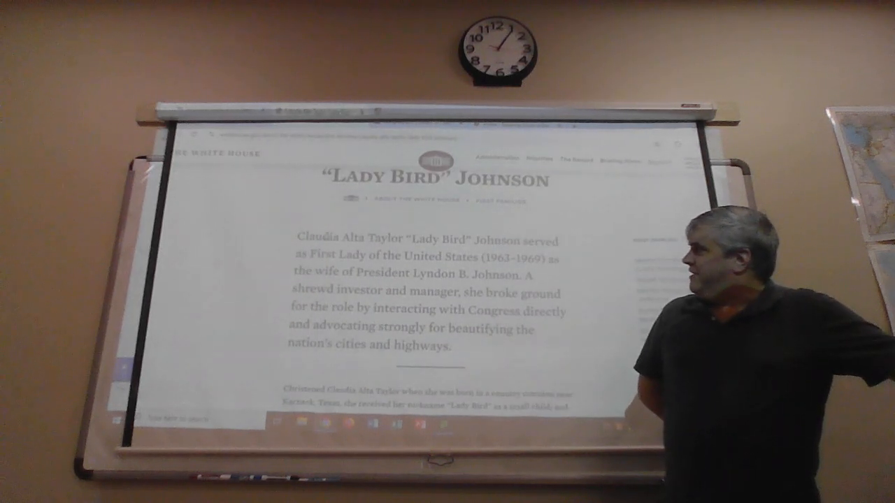
Read through the Lady Bird Johnson biography from the First Ladies list
scroll("down", 3)
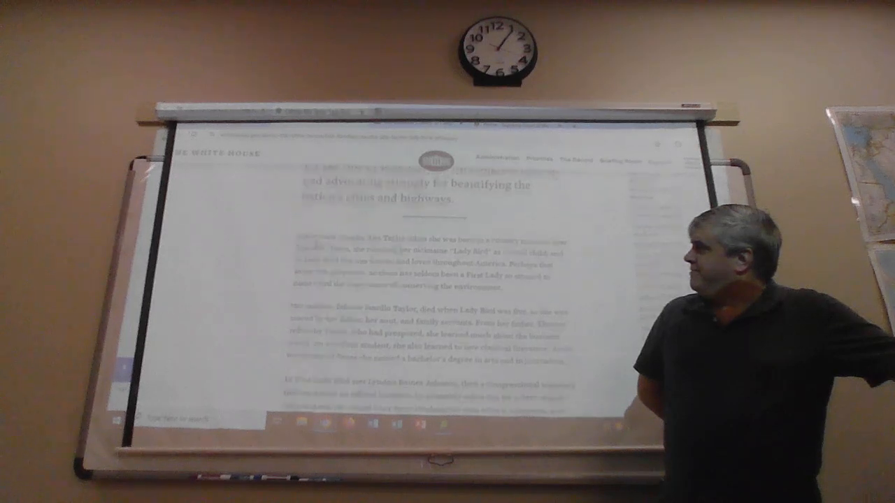
scroll("down", 3)
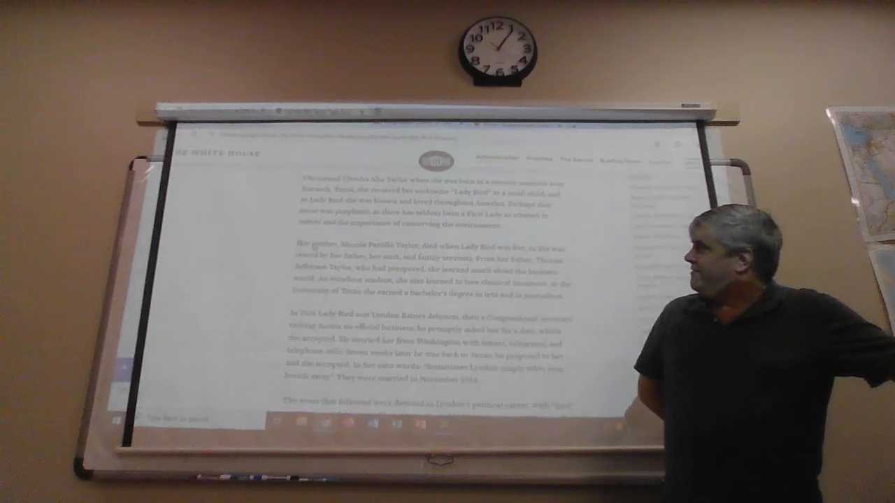
scroll("down", 3)
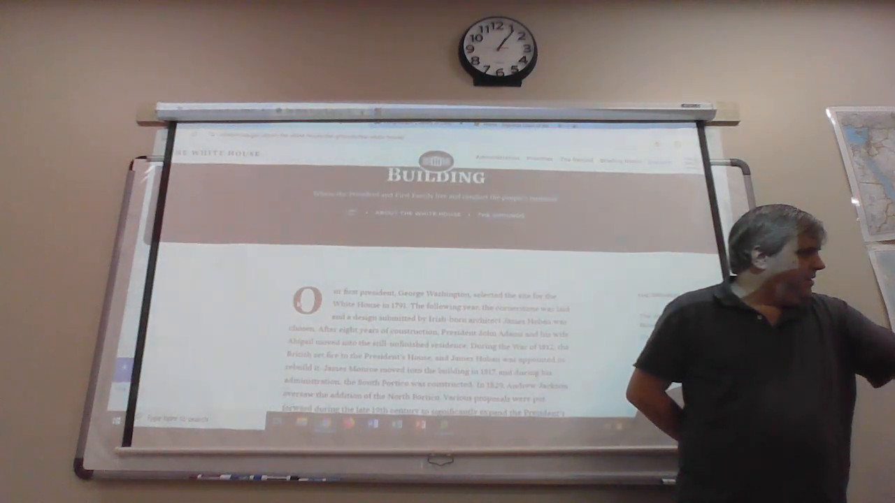
scroll("down", 3)
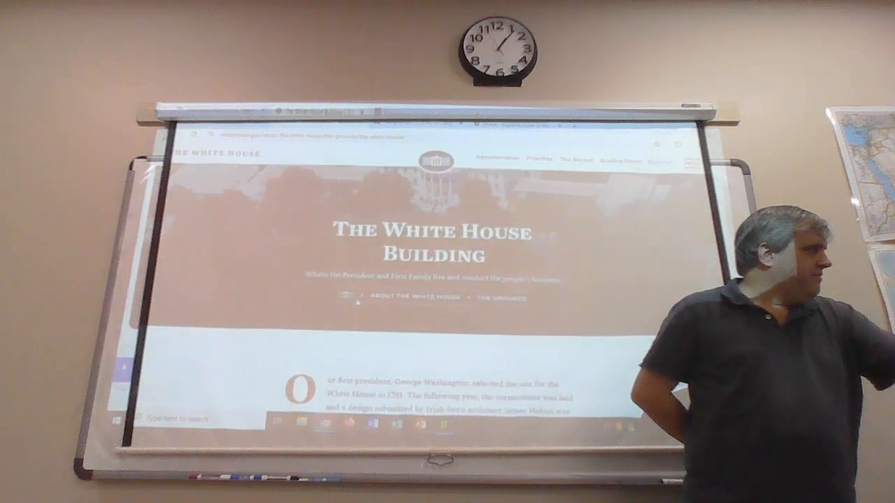
Move to The White House Building page and look over its history text and building facts
scroll("down", 3)
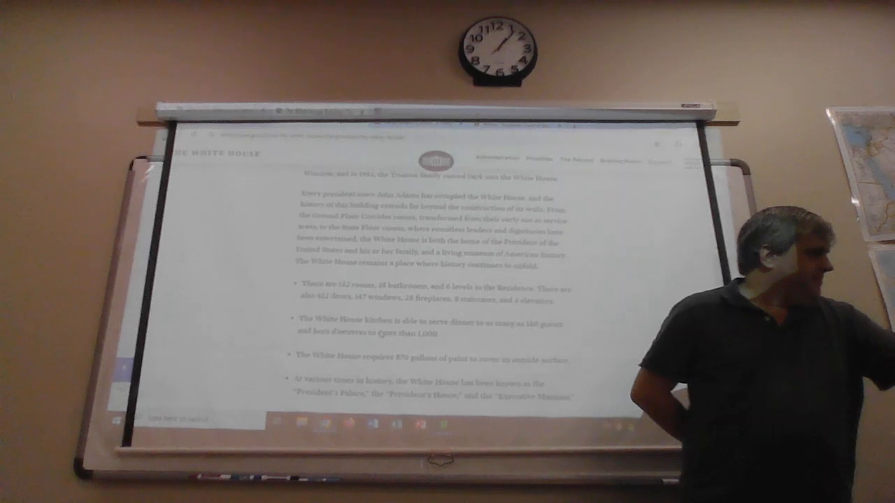
left_click_drag(364, 321, 436, 333)
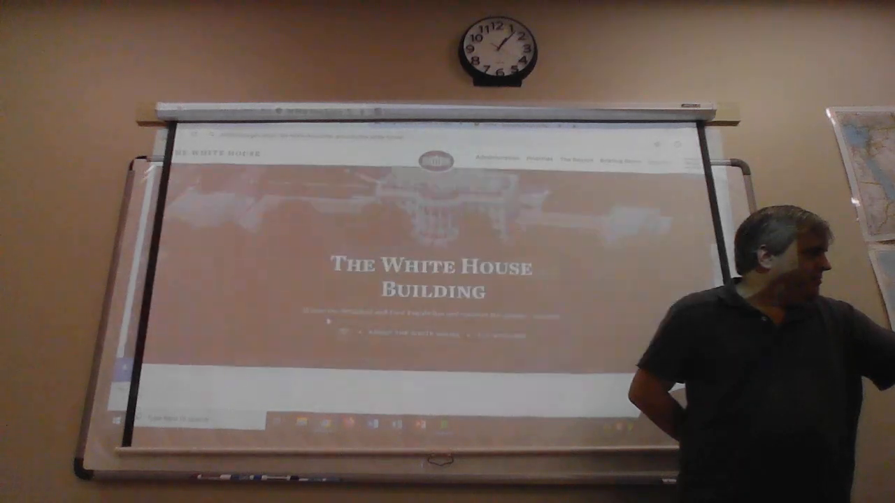
scroll("down", 3)
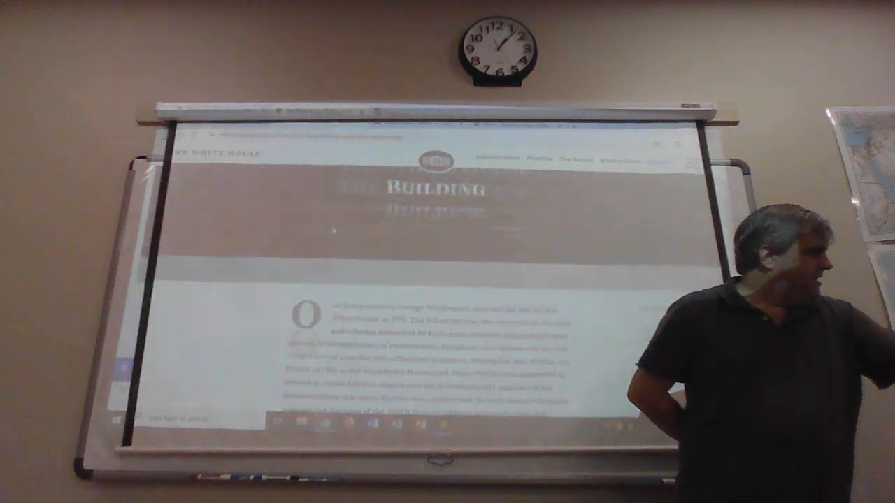
Read down the Air Force One page to the footer tiles for presidents, first families and grounds
scroll("down", 3)
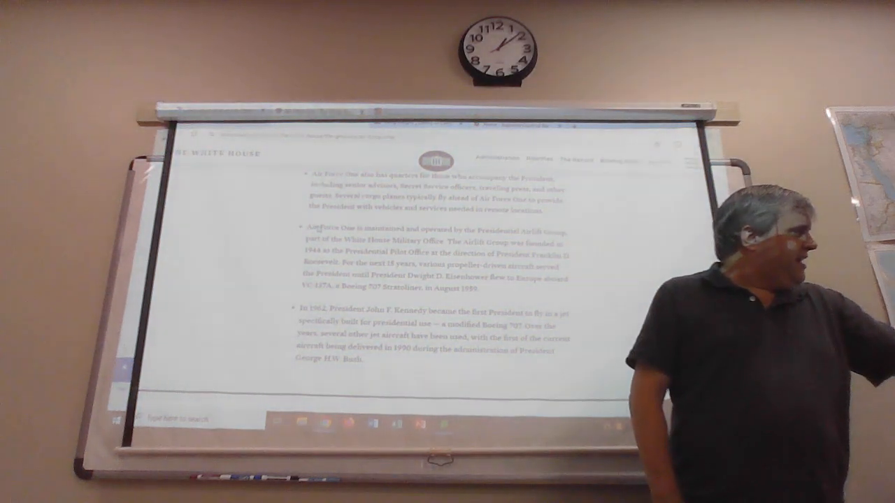
left_click_drag(301, 226, 437, 263)
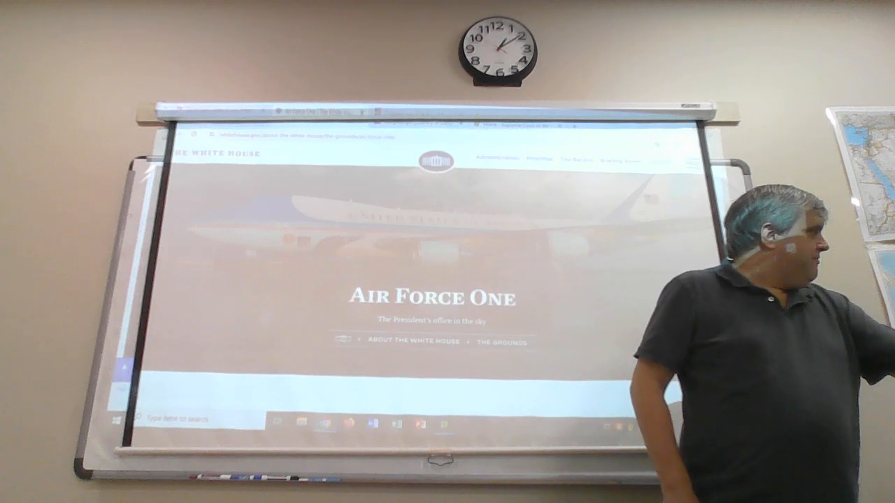
scroll("down", 3)
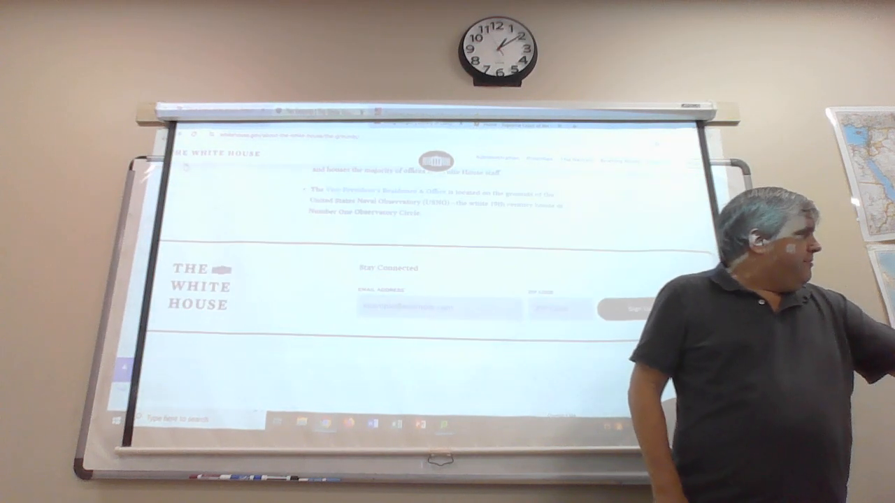
scroll("down", 3)
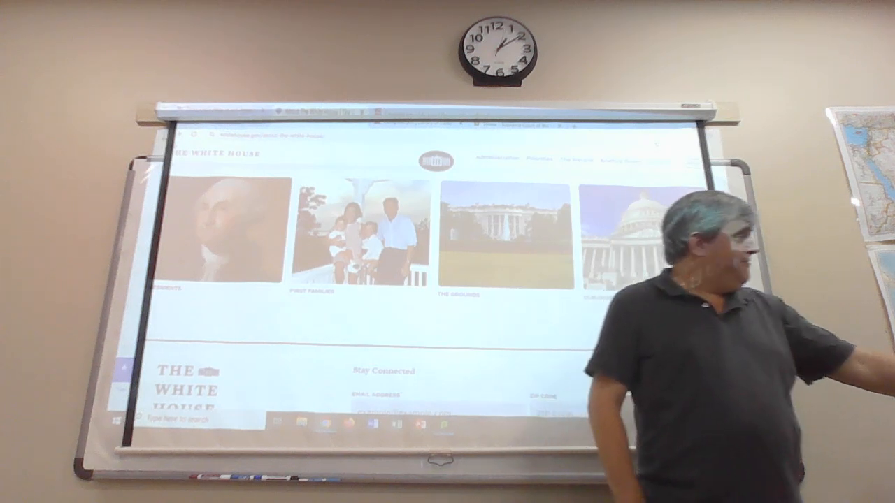
scroll("down", 3)
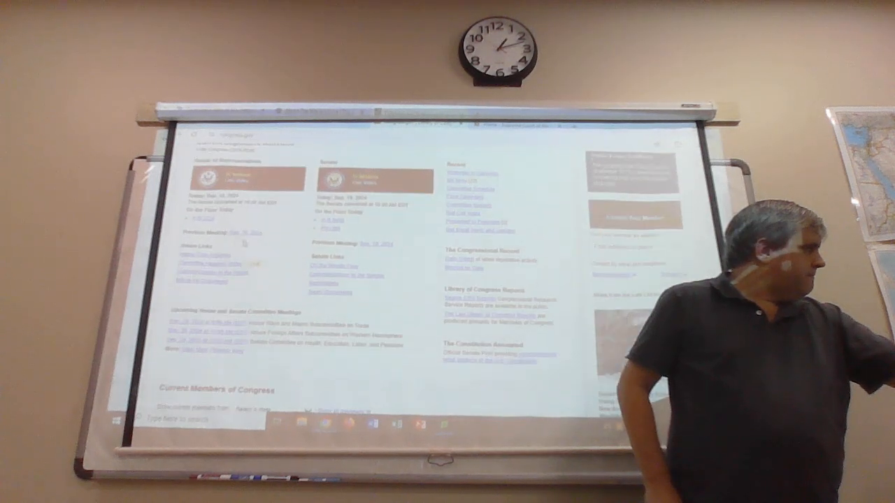
Scroll to the Current Members of Congress section and the House representatives list leading to Westerman's site
scroll("down", 3)
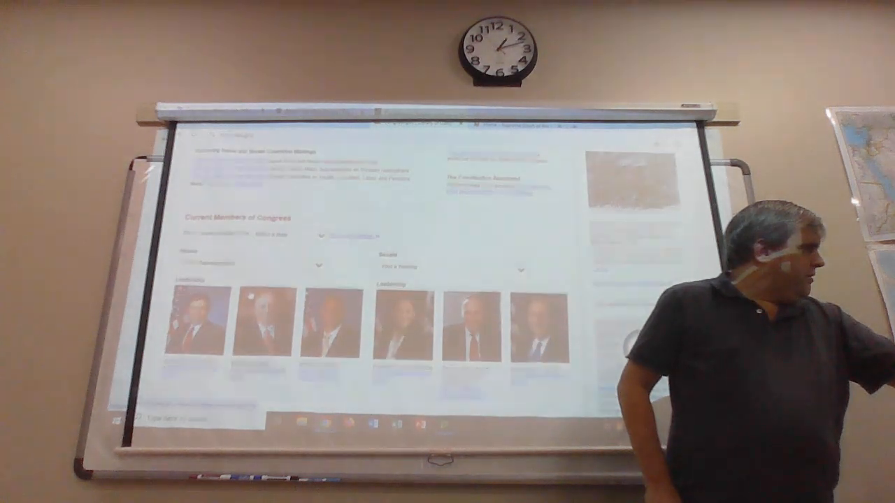
scroll("down", 3)
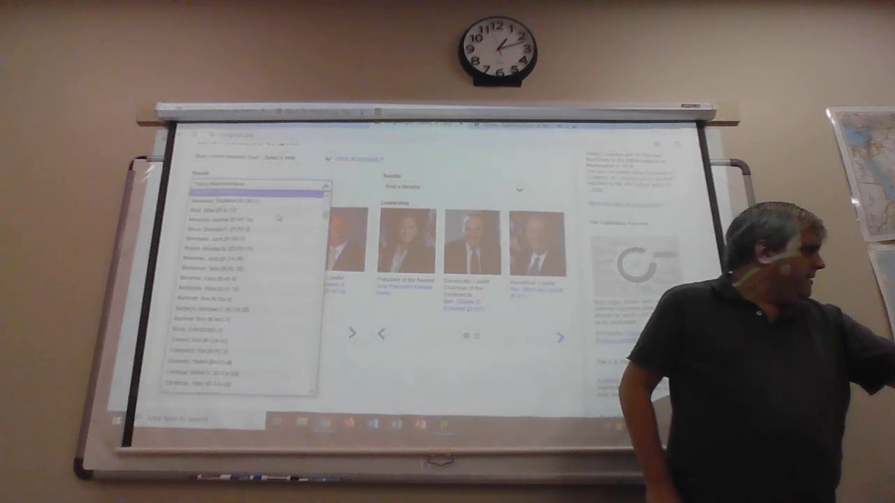
scroll("down", 3)
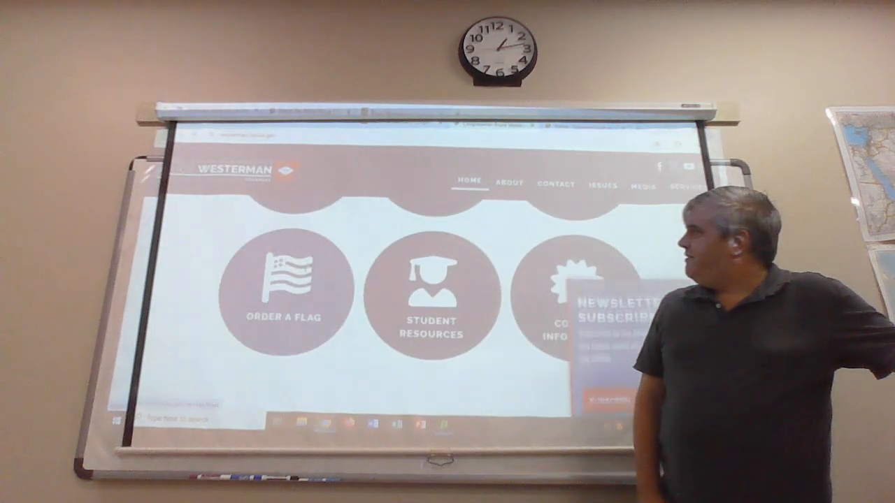
Look over Westerman's constituent service icons and reveal the About section's sub-pages
scroll("down", 3)
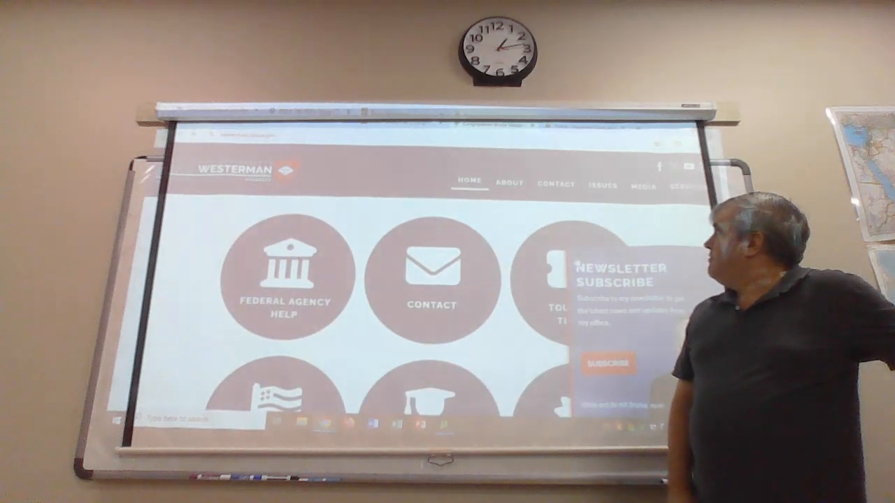
left_click(509, 182)
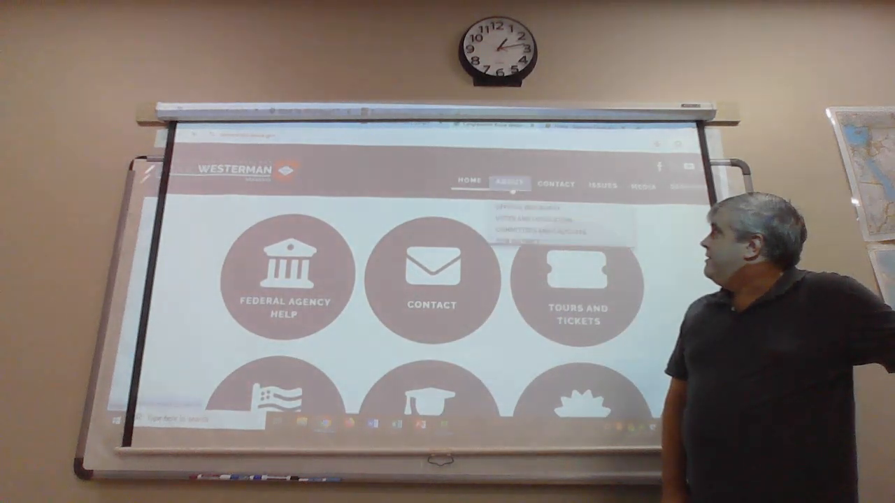
left_click(509, 180)
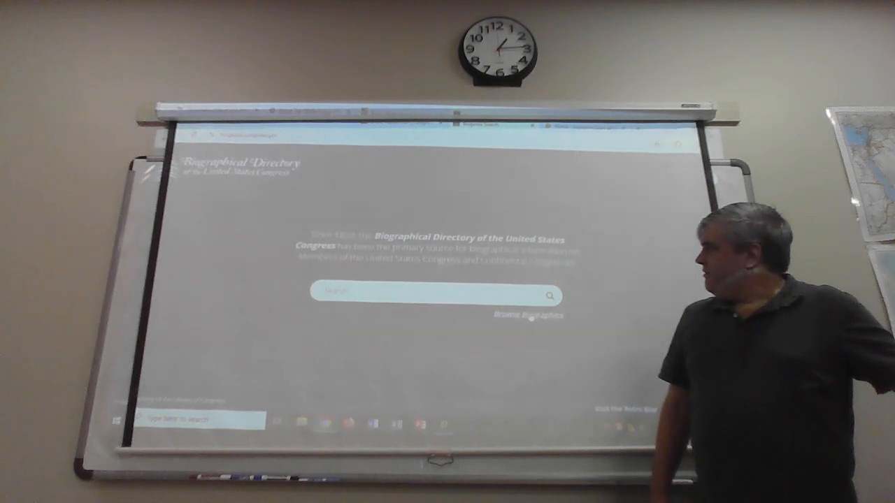
Run a Biographical Directory member search and view the Abbott results as portrait cards
left_click(531, 314)
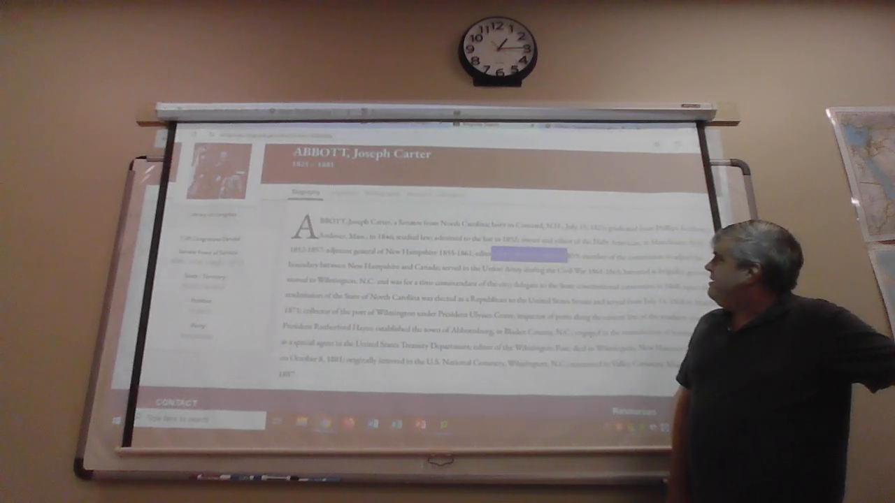
scroll("down", 3)
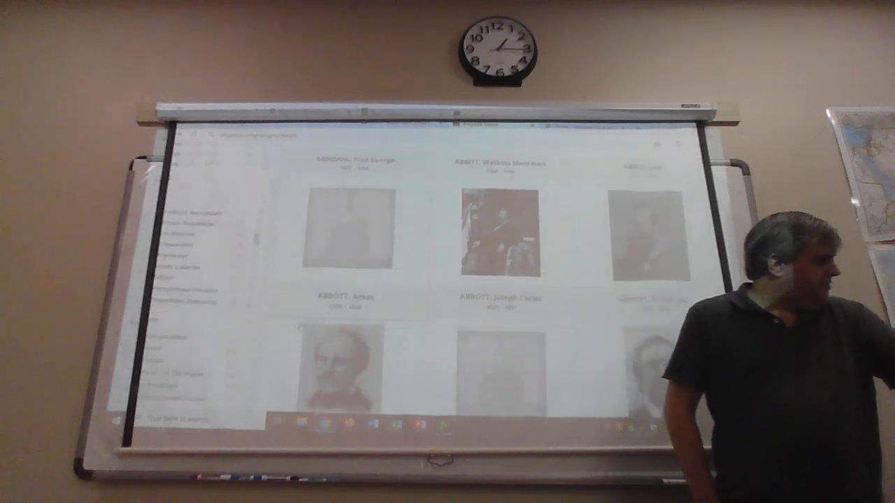
scroll("down", 3)
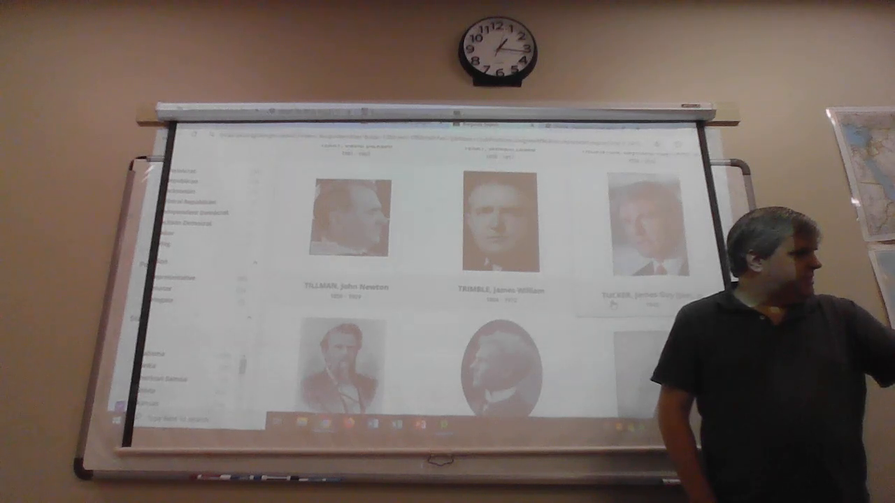
scroll("down", 3)
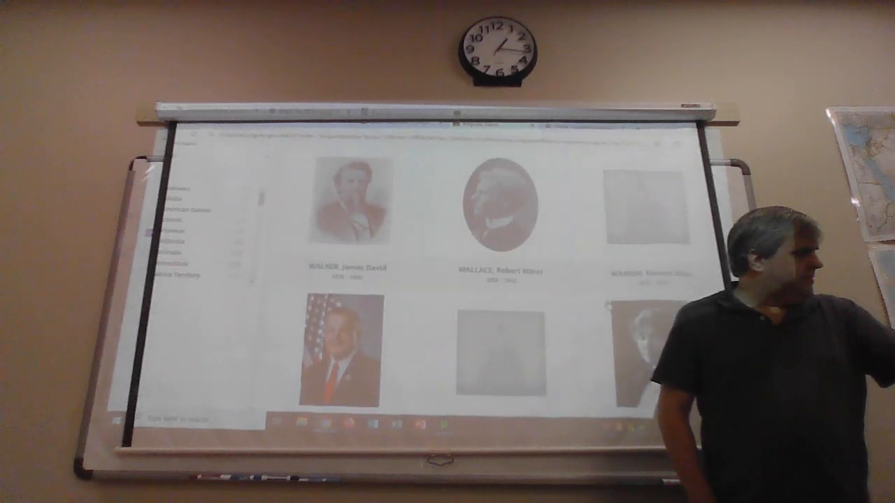
scroll("down", 3)
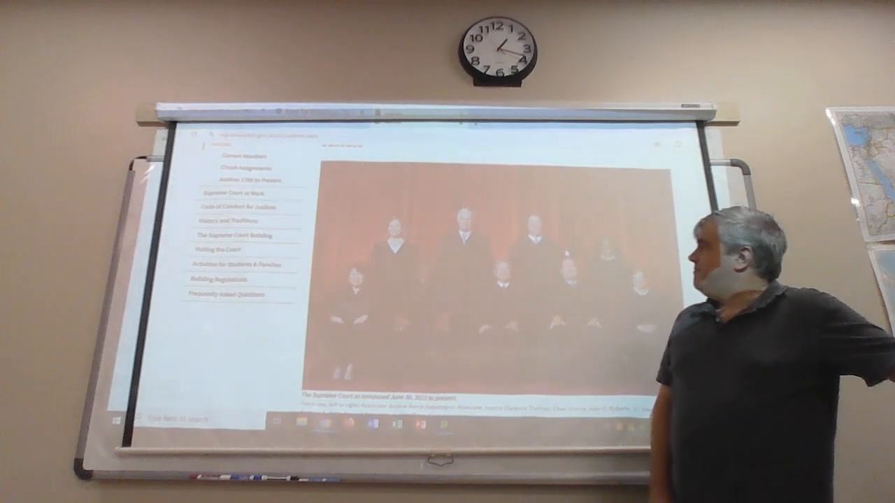
Scroll past the Justices group photograph to the text on the Chief Justice and eight Associate Justices
scroll("down", 3)
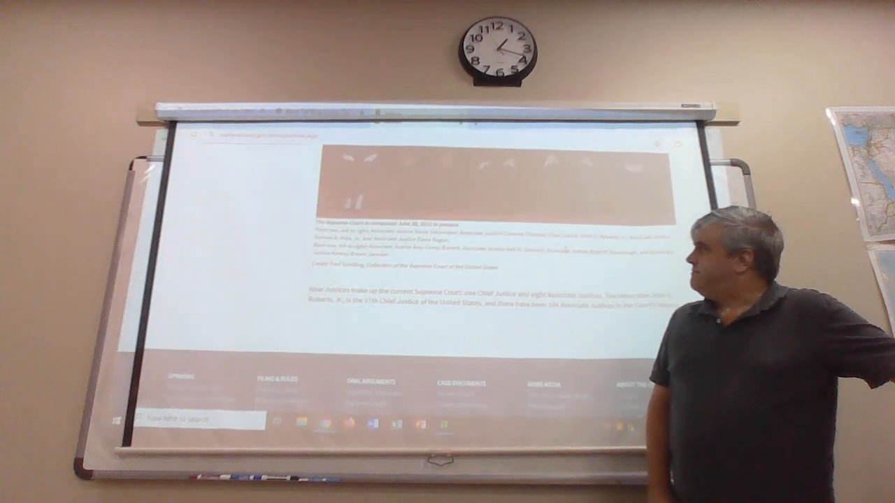